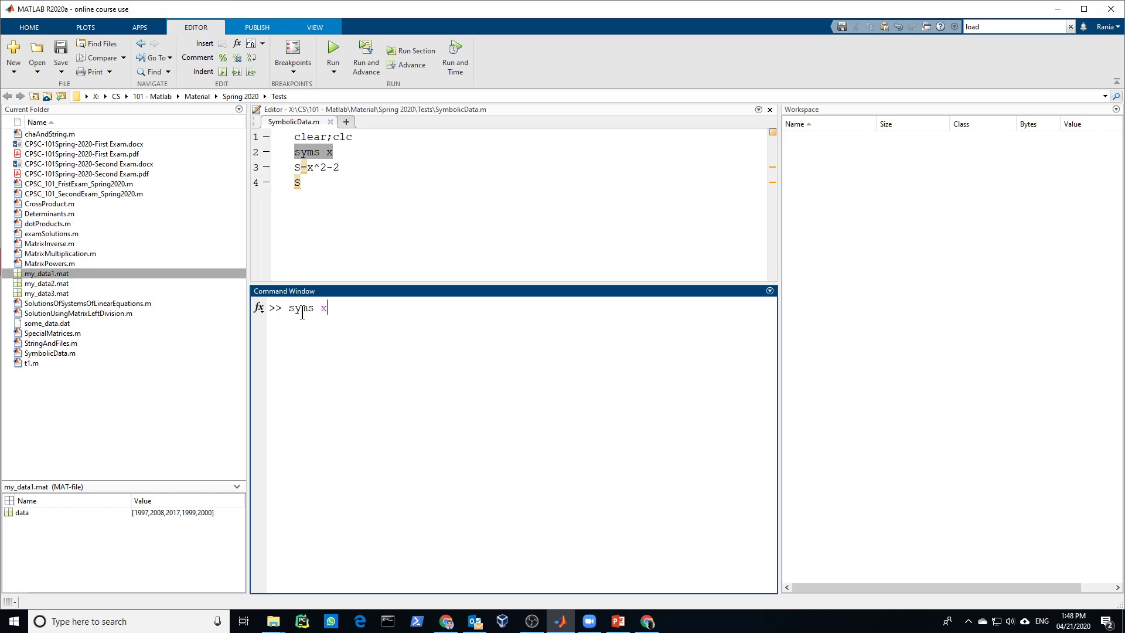
{"action": "mouse_move", "coordinate": [422, 330]}
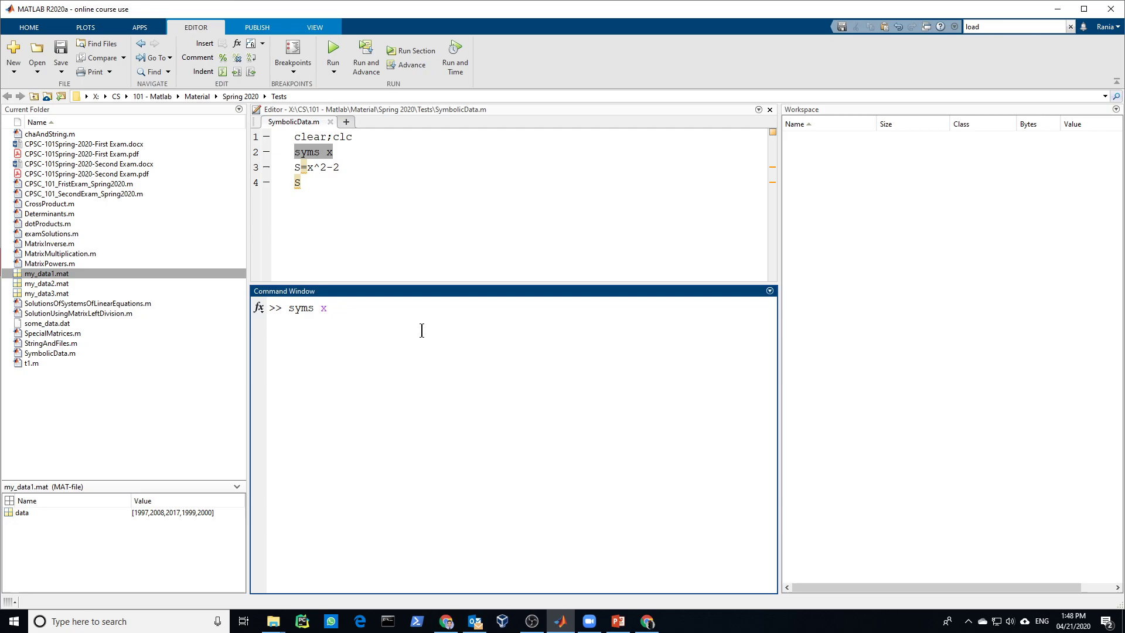
- Run syms x so the workspace holds x as a 1x1 sym
{"action": "key", "text": "enter"}
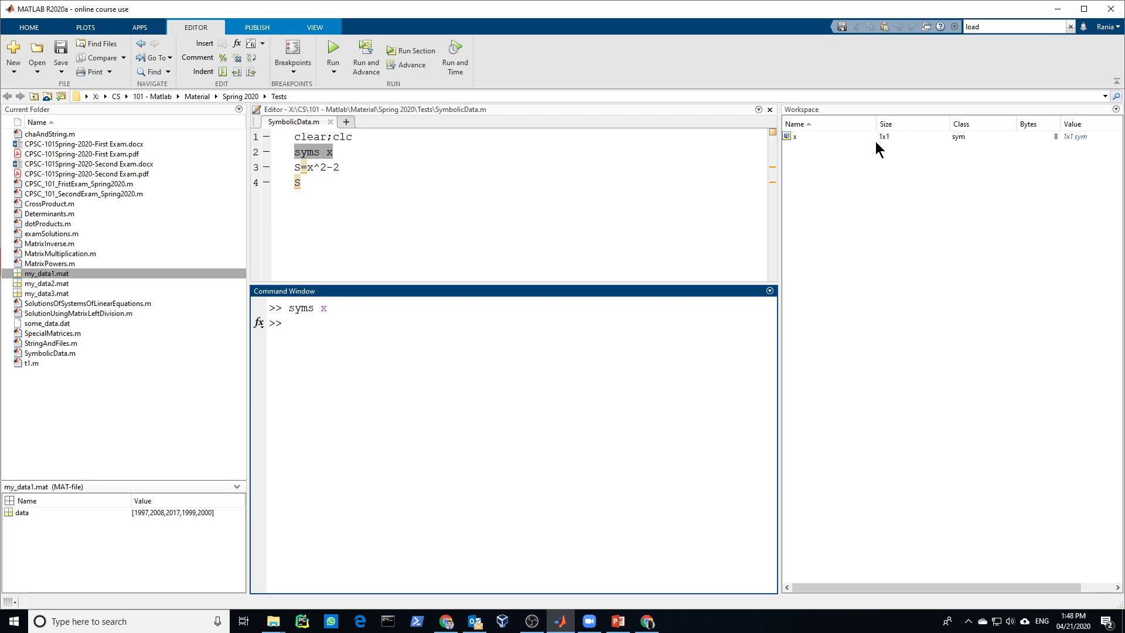
{"action": "mouse_move", "coordinate": [1059, 153]}
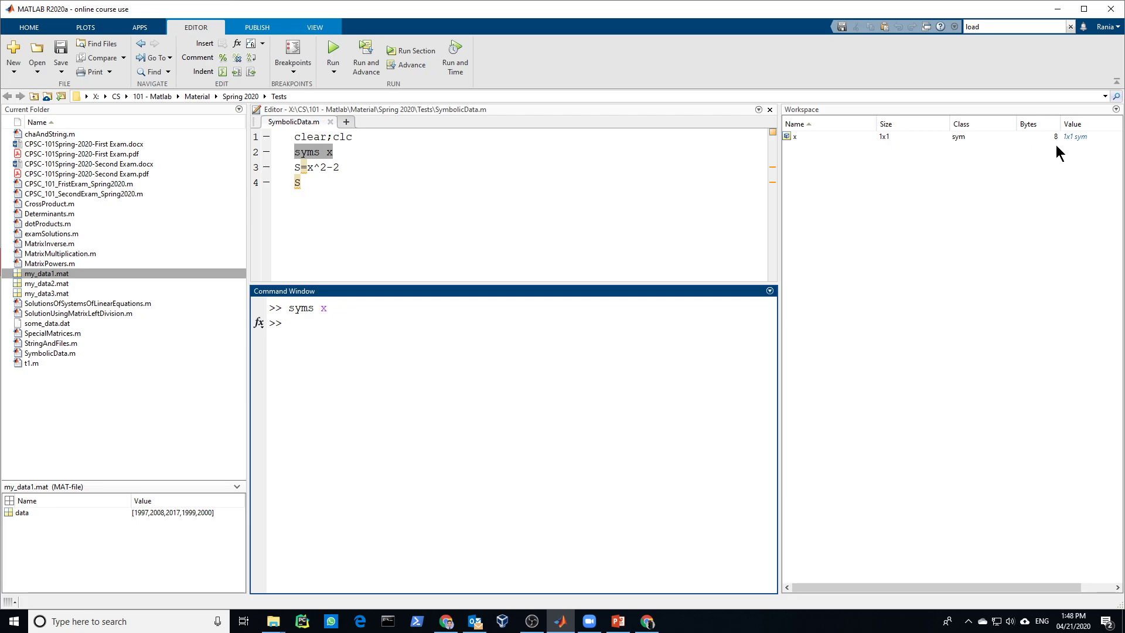
{"action": "mouse_move", "coordinate": [1107, 149]}
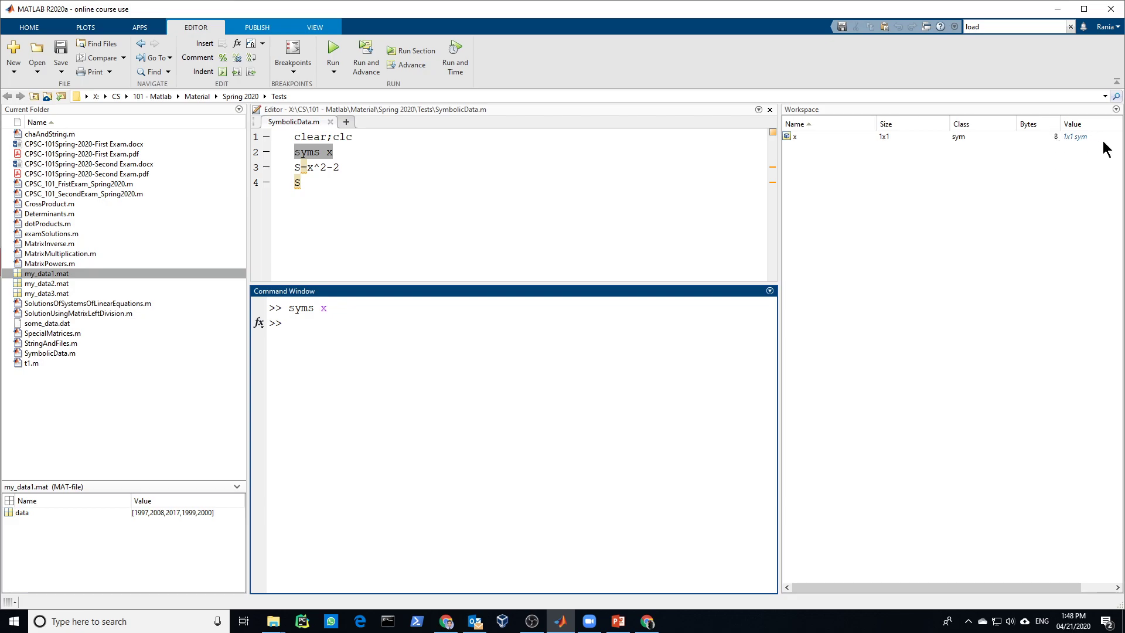
{"action": "mouse_move", "coordinate": [1107, 146]}
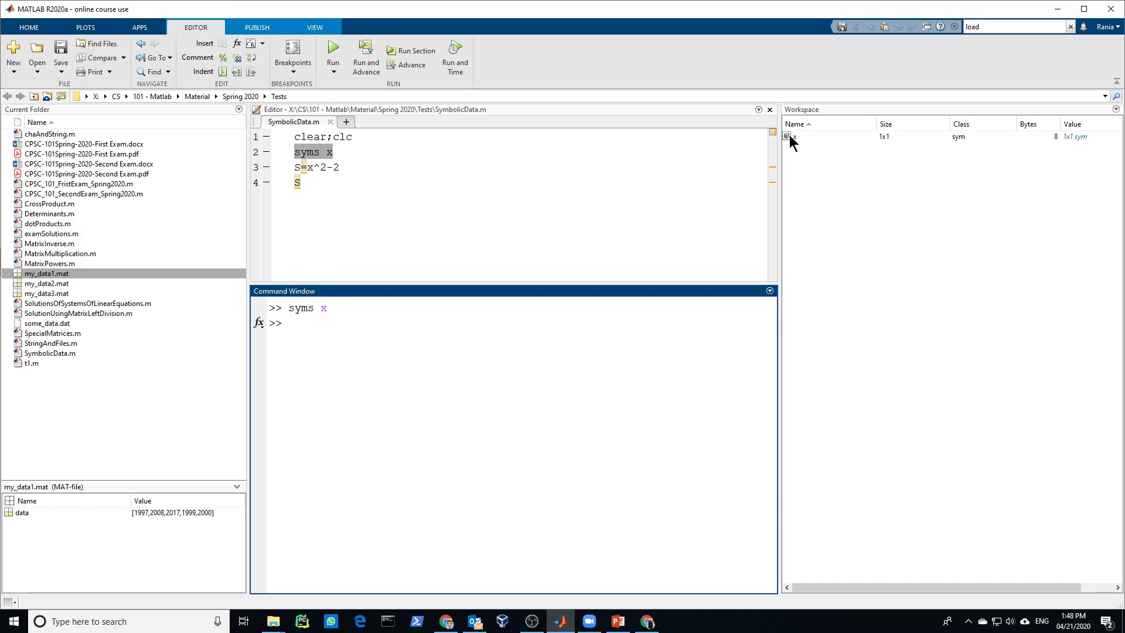
{"action": "mouse_move", "coordinate": [789, 141]}
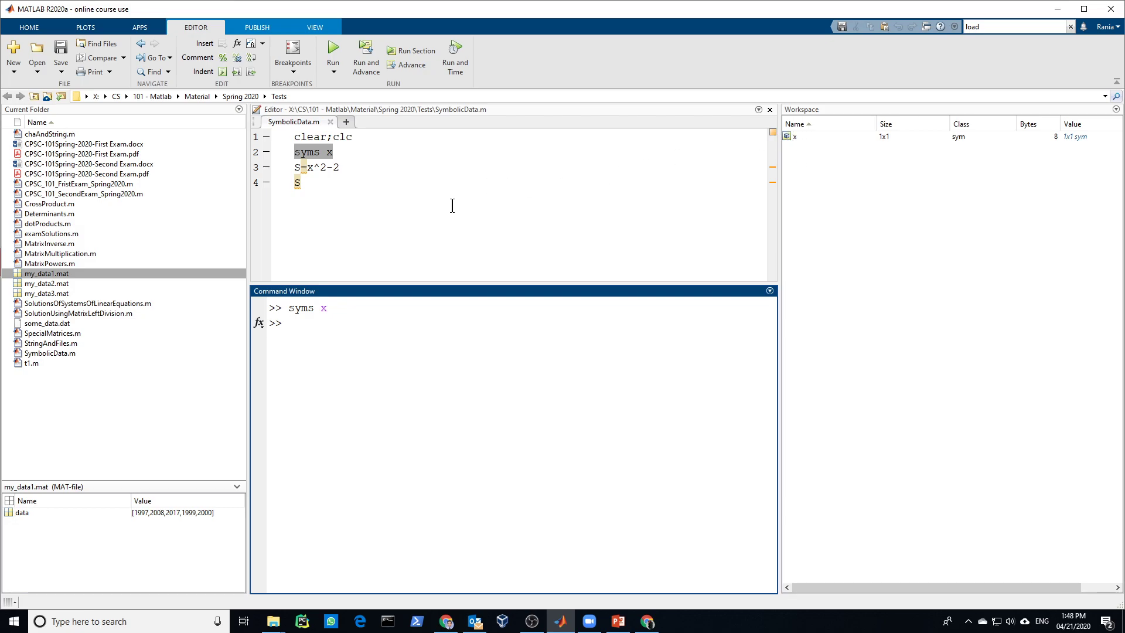
{"action": "mouse_move", "coordinate": [313, 174]}
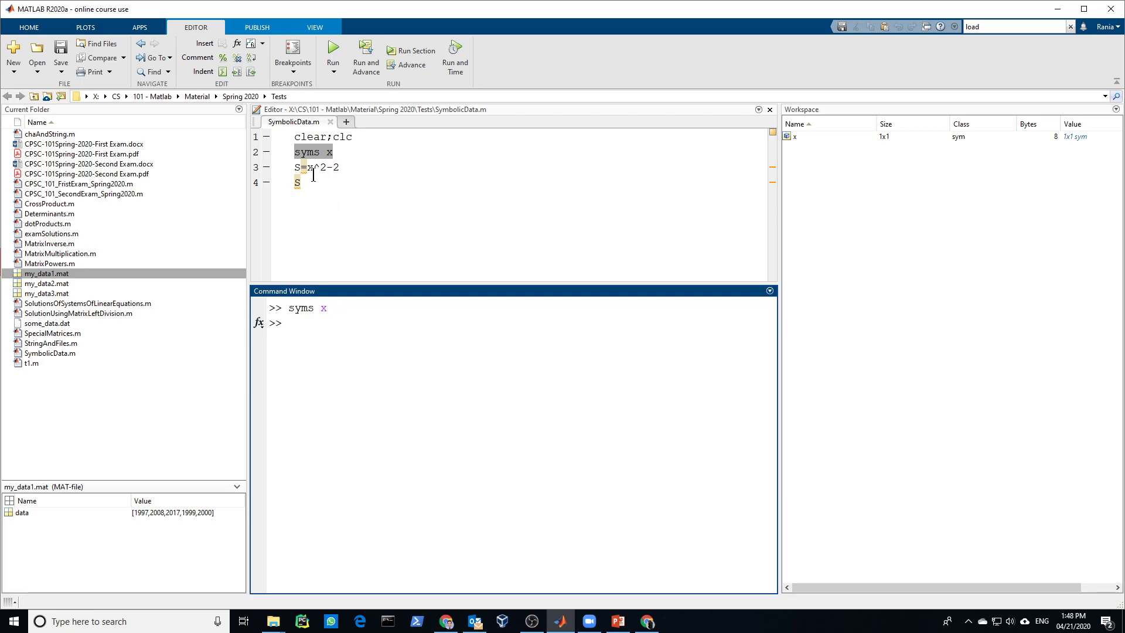
{"action": "right_click", "coordinate": [316, 167]}
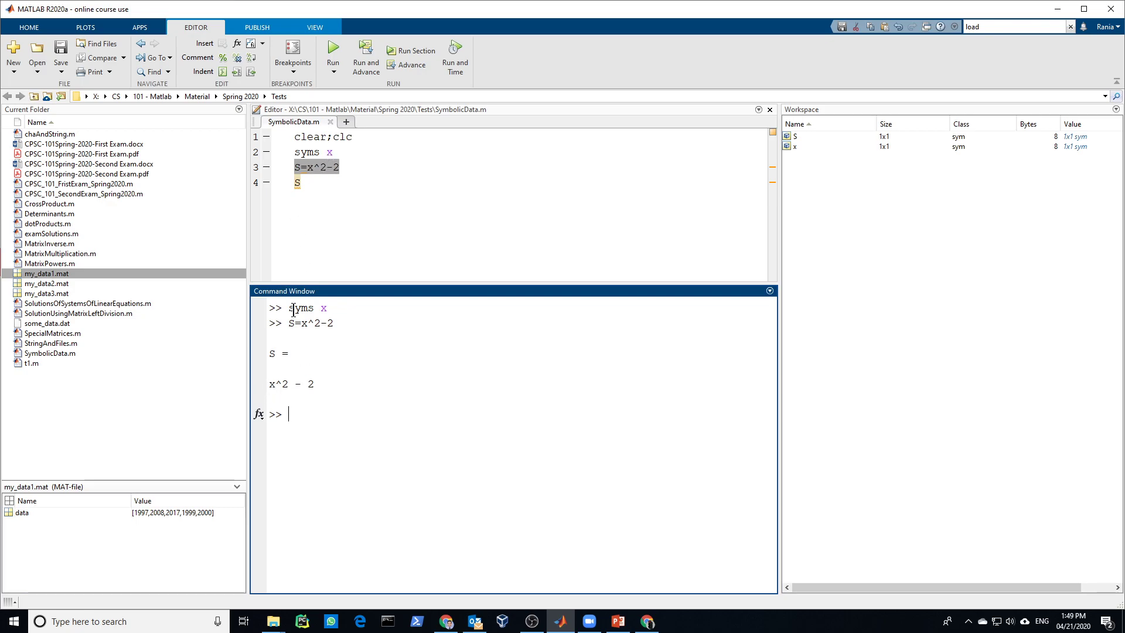
{"action": "mouse_move", "coordinate": [274, 379]}
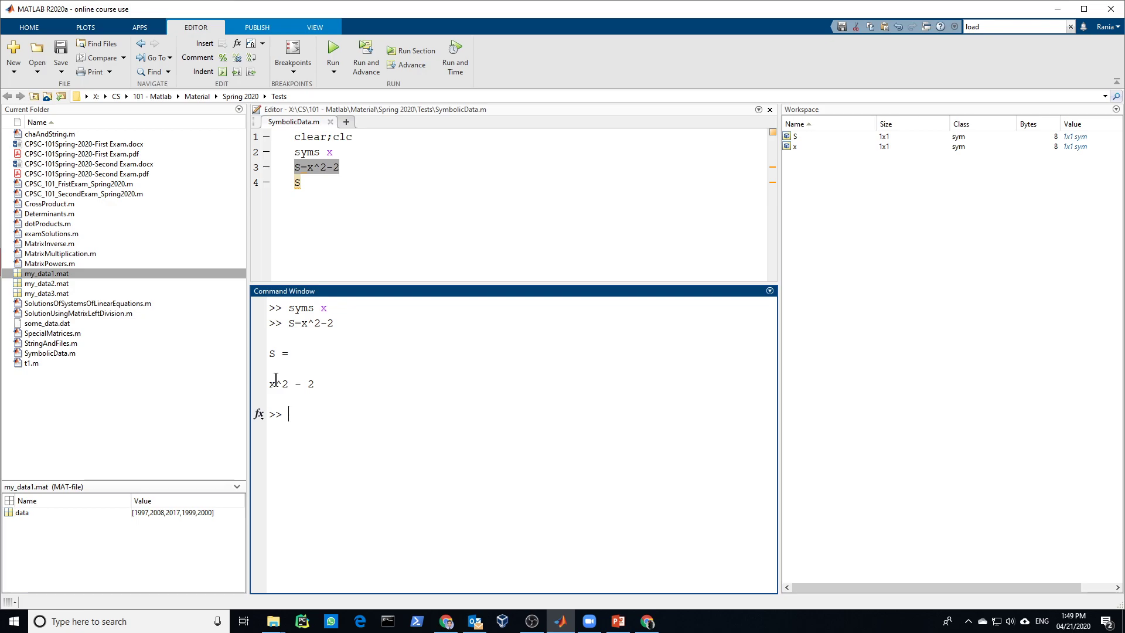
{"action": "mouse_move", "coordinate": [888, 152]}
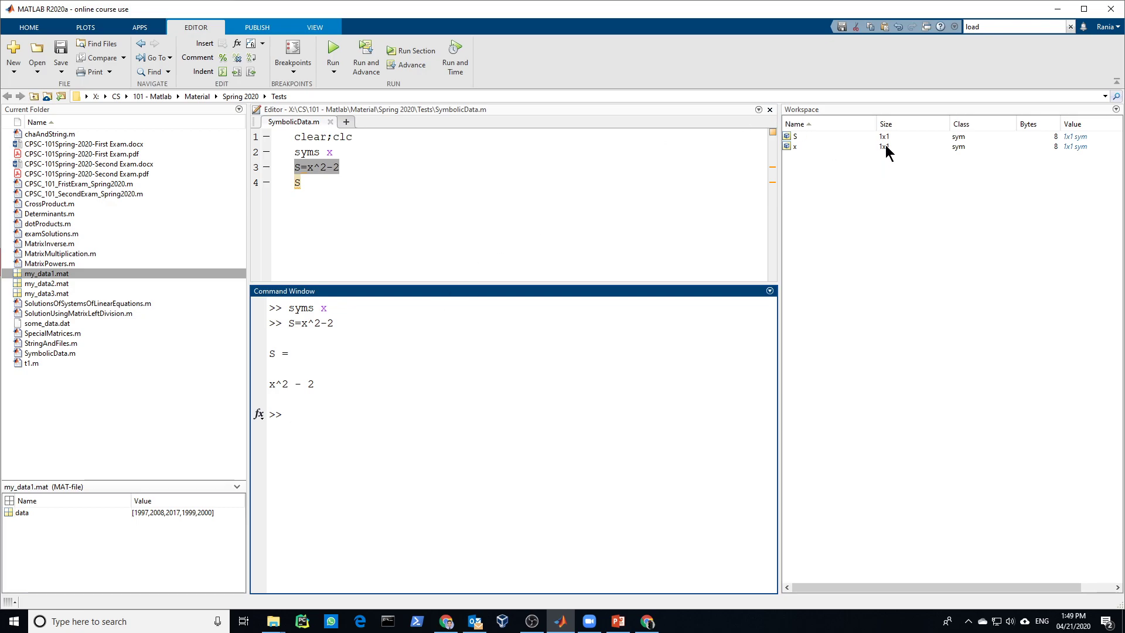
{"action": "mouse_move", "coordinate": [894, 144]}
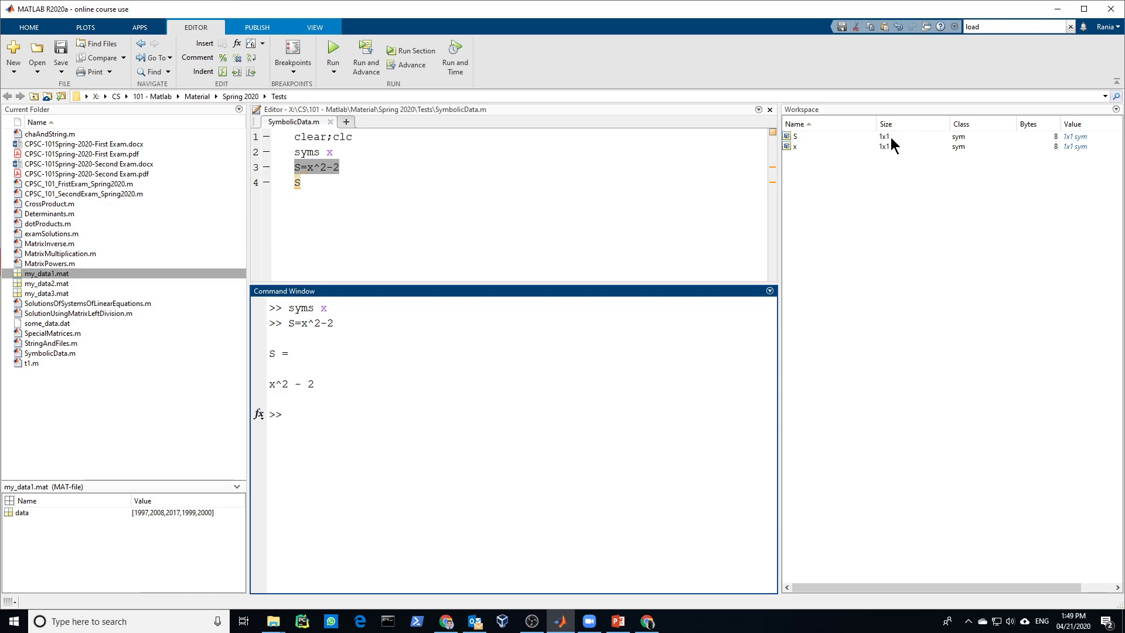
{"action": "mouse_move", "coordinate": [1080, 126]}
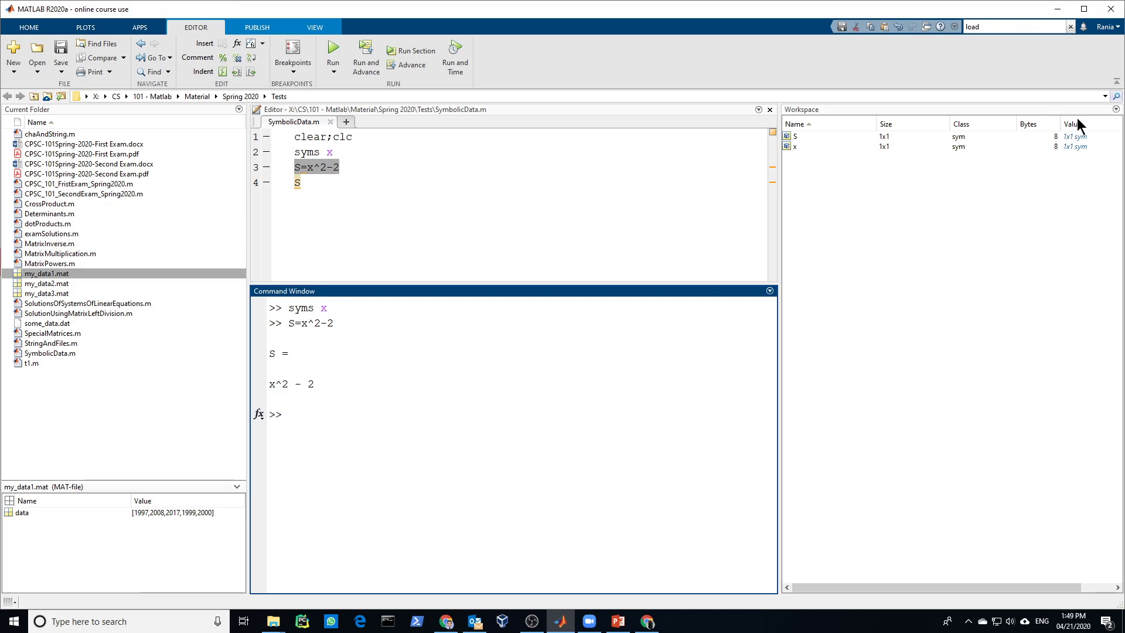
{"action": "mouse_move", "coordinate": [796, 147]}
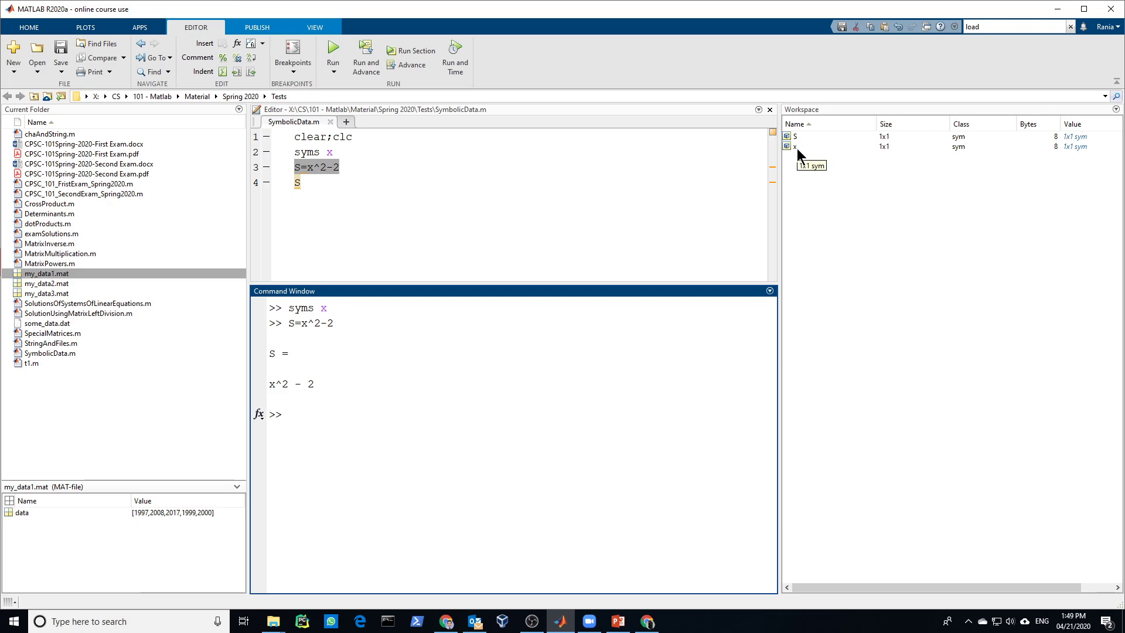